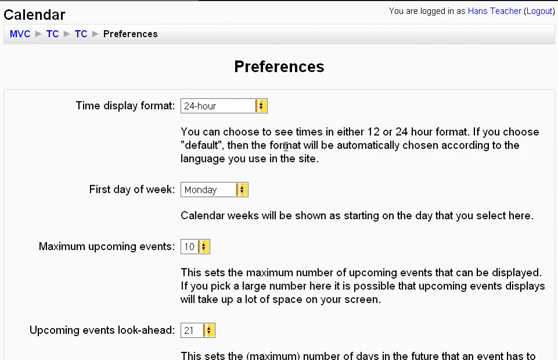
Name the event 'user eve', describe it 'dfdsfsdfsdf', and set it to repeat weekly for 2 events
scroll("down", 3)
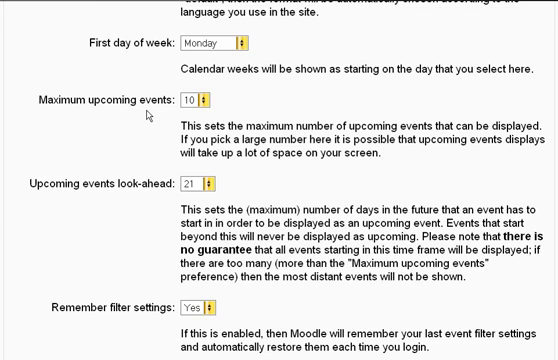
scroll("down", 3)
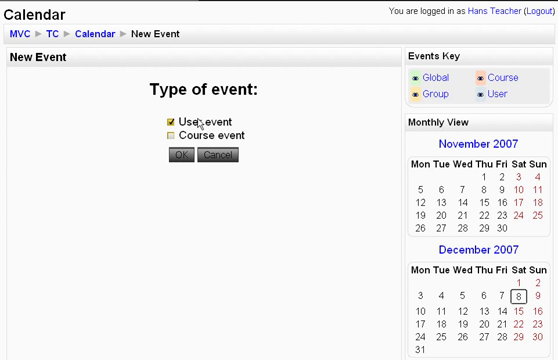
mouse_move(243, 148)
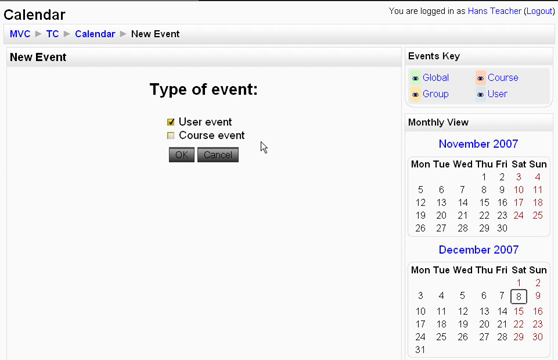
mouse_move(435, 78)
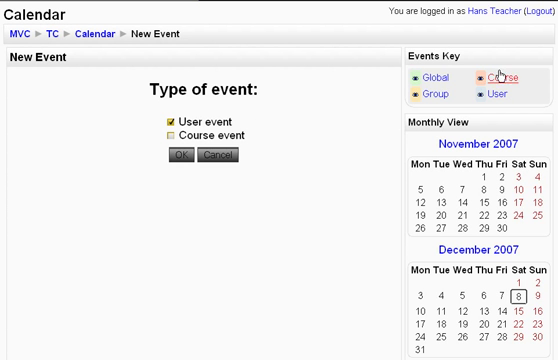
mouse_move(436, 98)
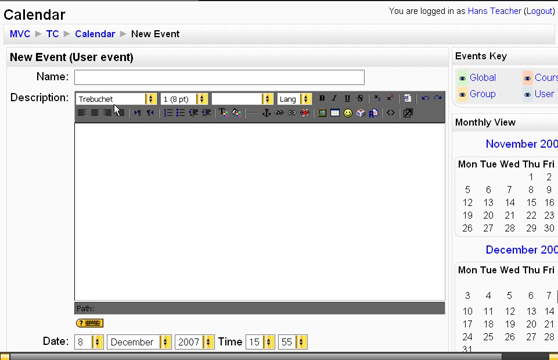
type("user eve")
type("dfdsfsdfsdf")
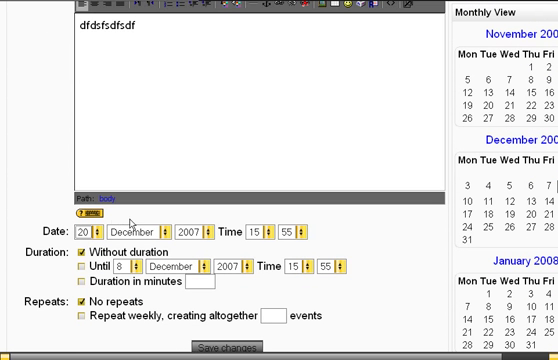
scroll("down", 3)
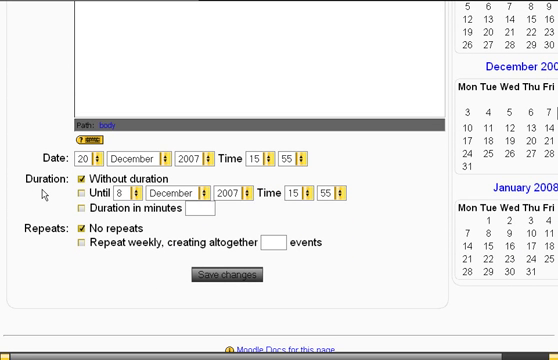
mouse_move(222, 276)
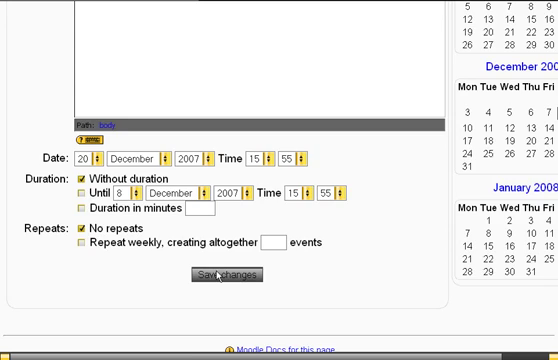
type("dfdsfsdfsdf")
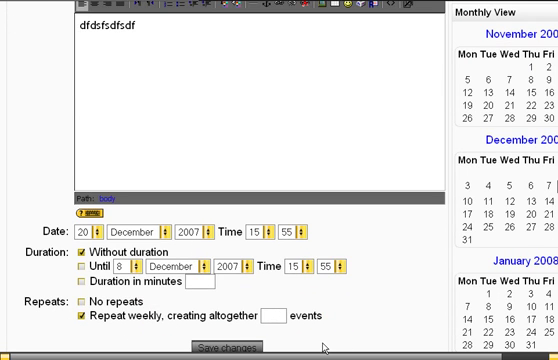
type("2")
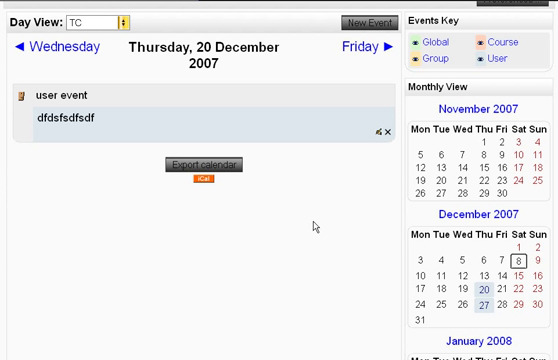
mouse_move(320, 233)
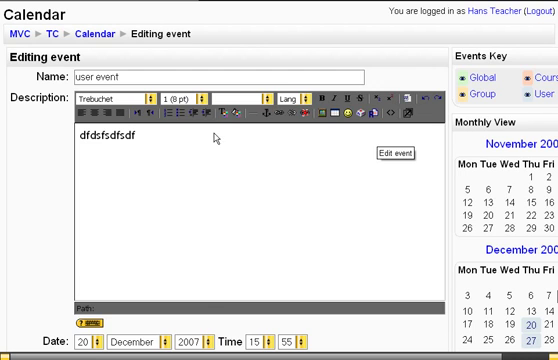
Save the edited user event with changes applied to this occurrence only
scroll("down", 3)
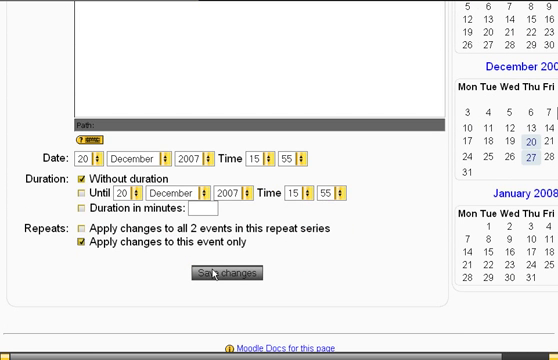
left_click(225, 273)
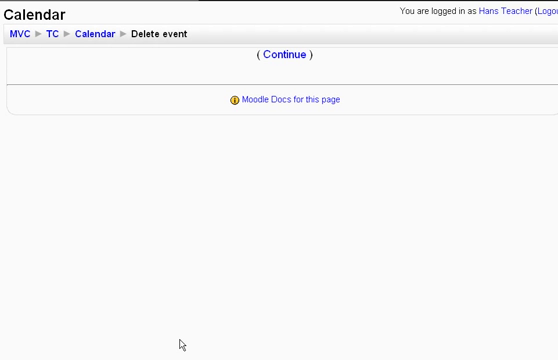
Continue past the Delete event page to remove the 27 December repeat
left_click(287, 55)
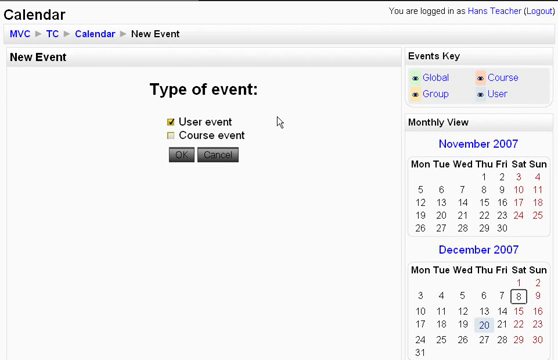
Make the new event a course event and give it an Until end date
left_click(167, 136)
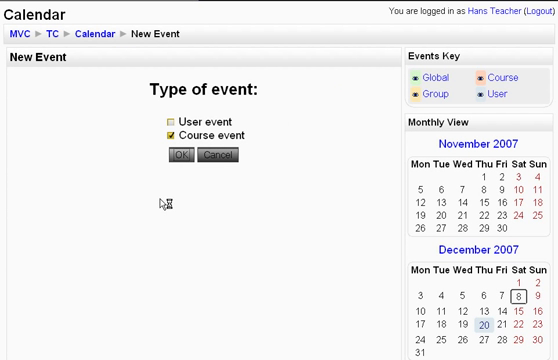
left_click(180, 156)
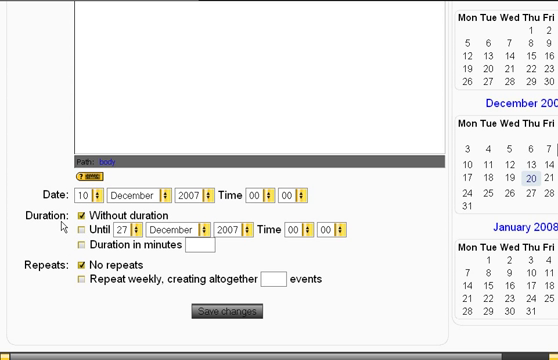
left_click(78, 231)
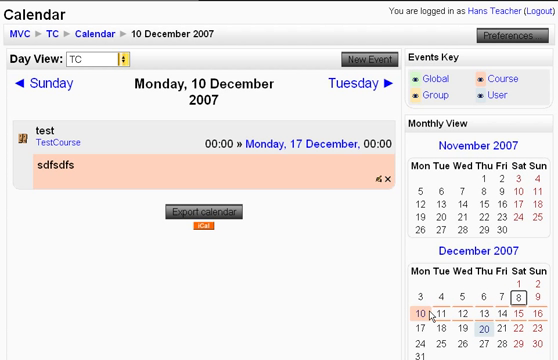
mouse_move(426, 315)
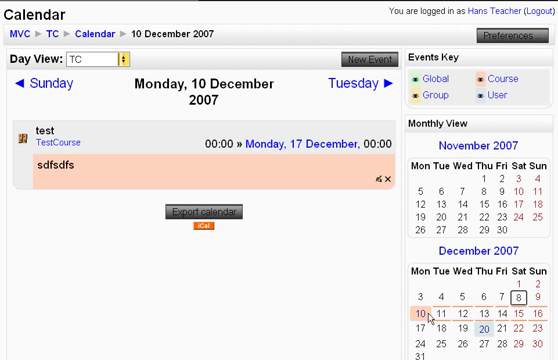
mouse_move(430, 313)
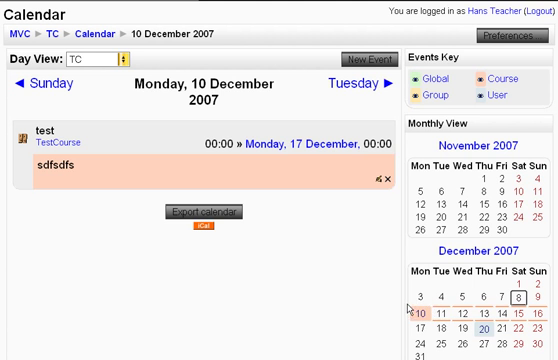
mouse_move(423, 313)
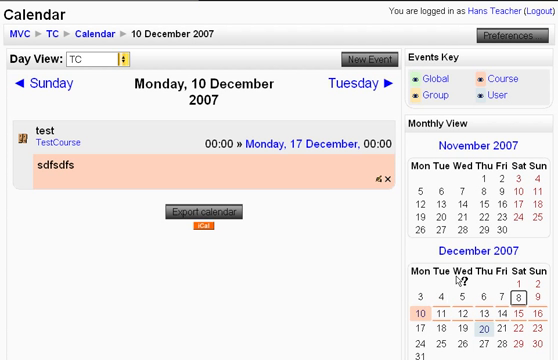
mouse_move(532, 315)
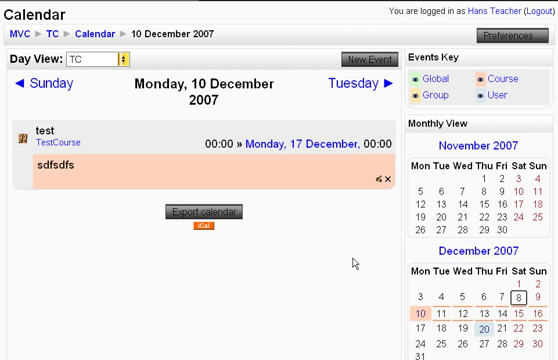
mouse_move(348, 90)
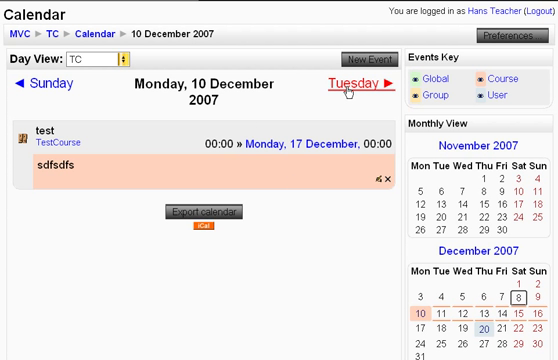
left_click(347, 82)
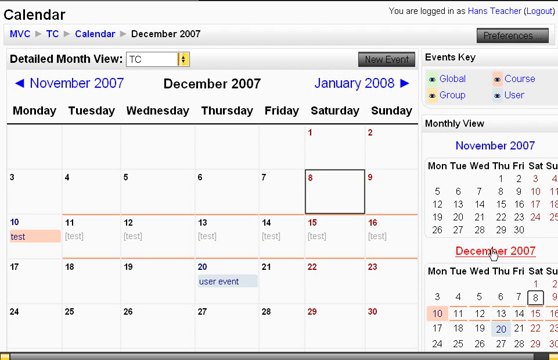
Toggle user events in the Events Key of the December 2007 month view
scroll("down", 3)
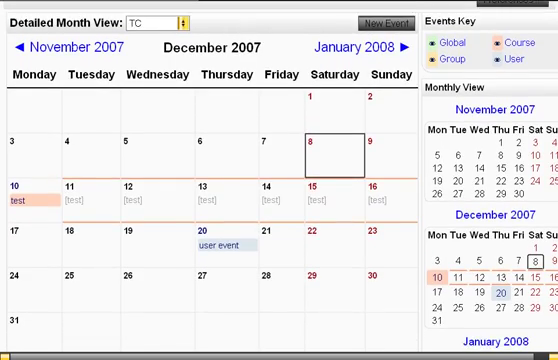
scroll("down", 3)
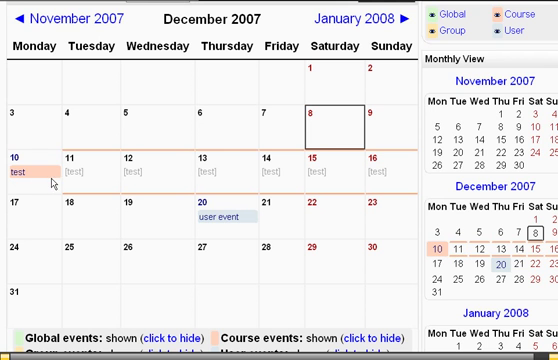
mouse_move(403, 178)
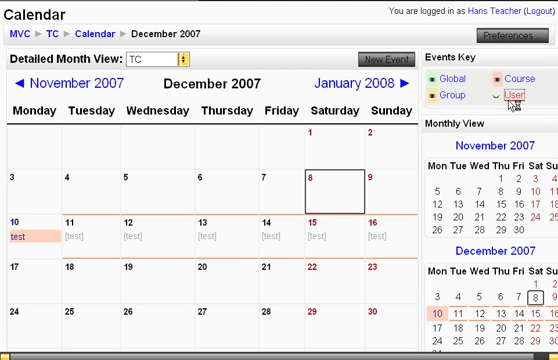
left_click(511, 90)
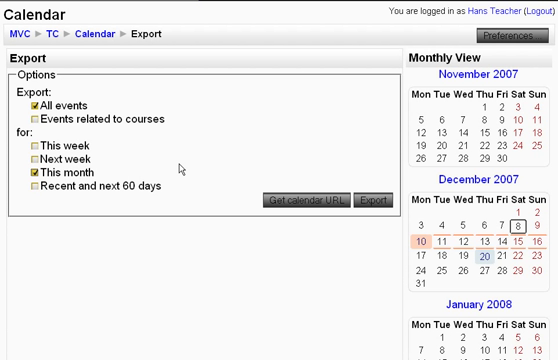
mouse_move(296, 202)
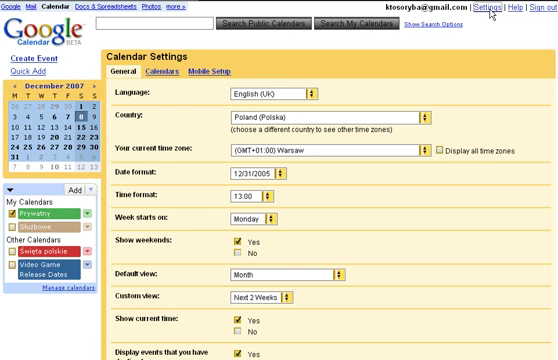
Go to Calendars in Settings and choose to import a calendar from a file
left_click(165, 72)
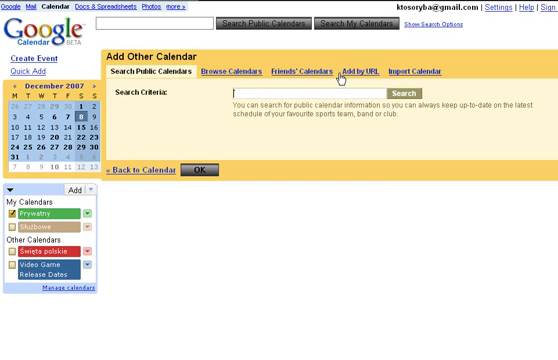
left_click(362, 70)
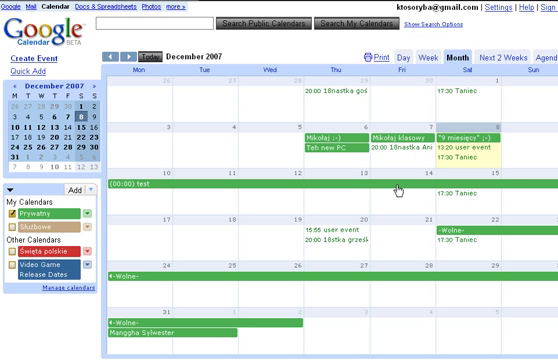
mouse_move(545, 186)
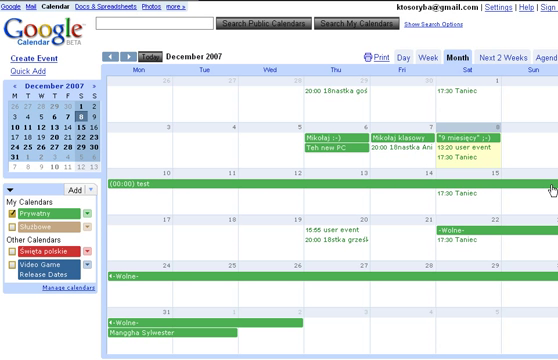